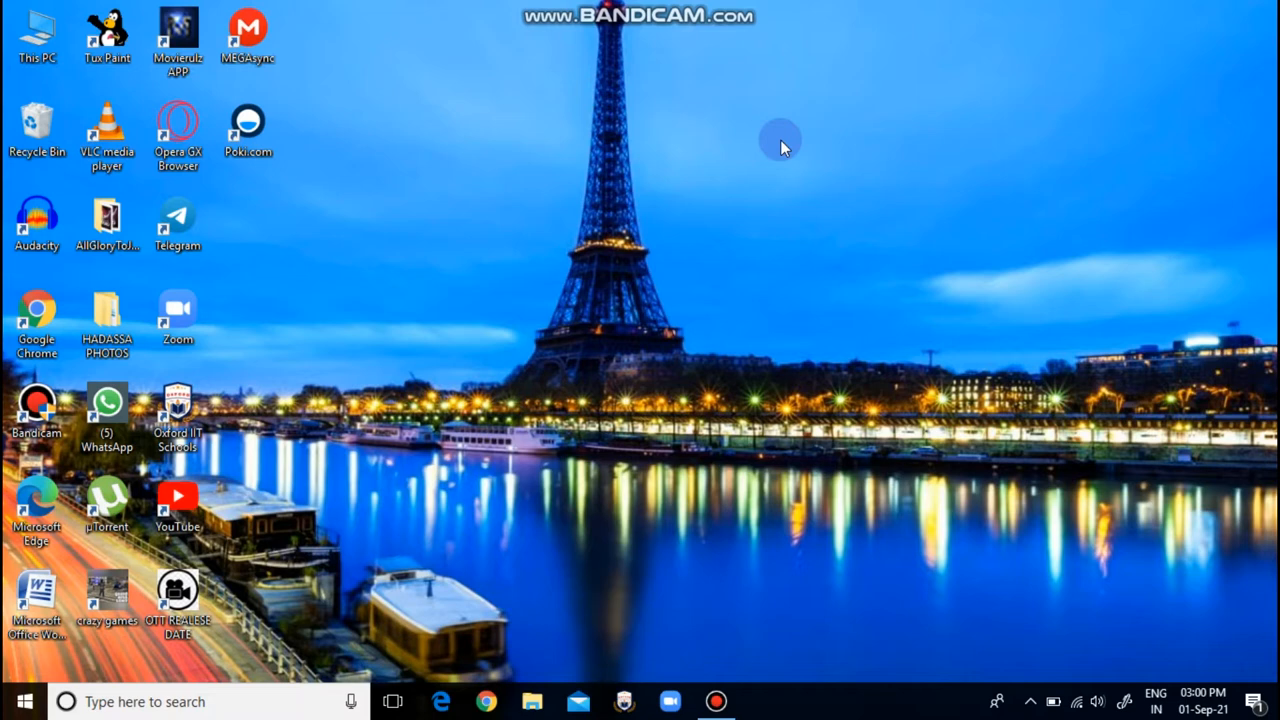
pyautogui.moveTo(458, 68)
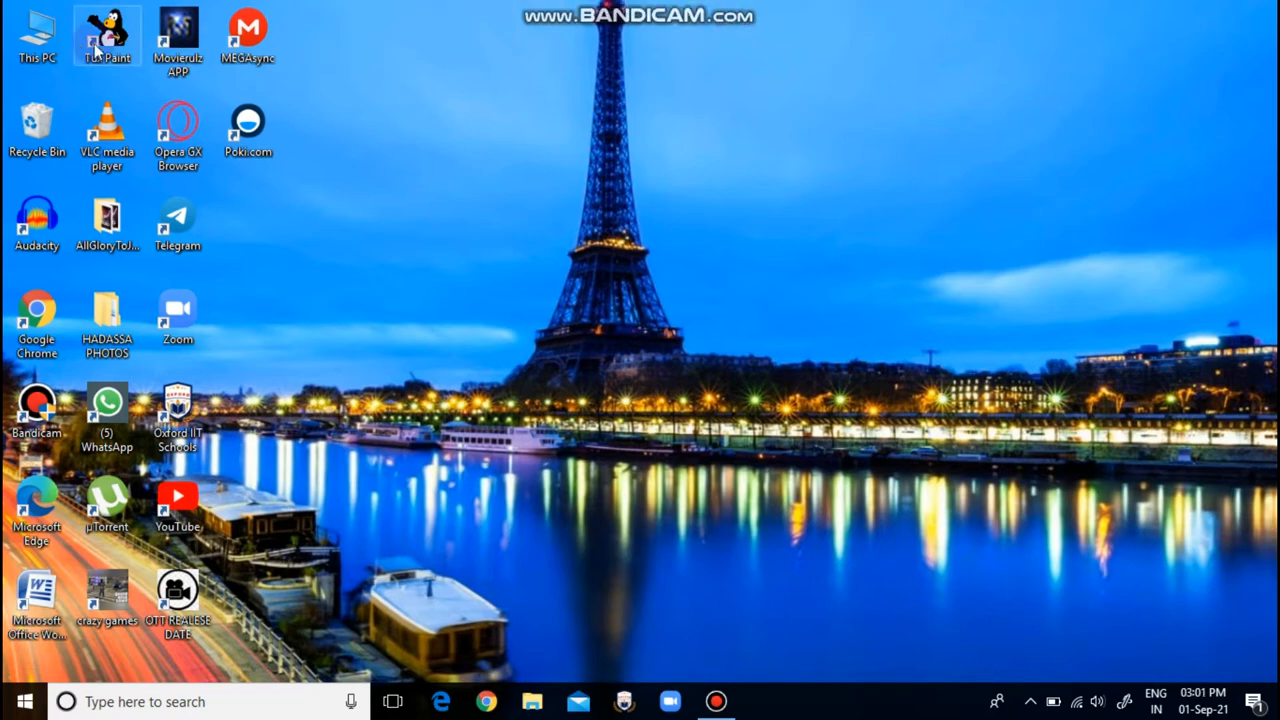
# - Bring up This PC in File Explorer, listing its seven folders and three drives
pyautogui.doubleClick(36, 36)
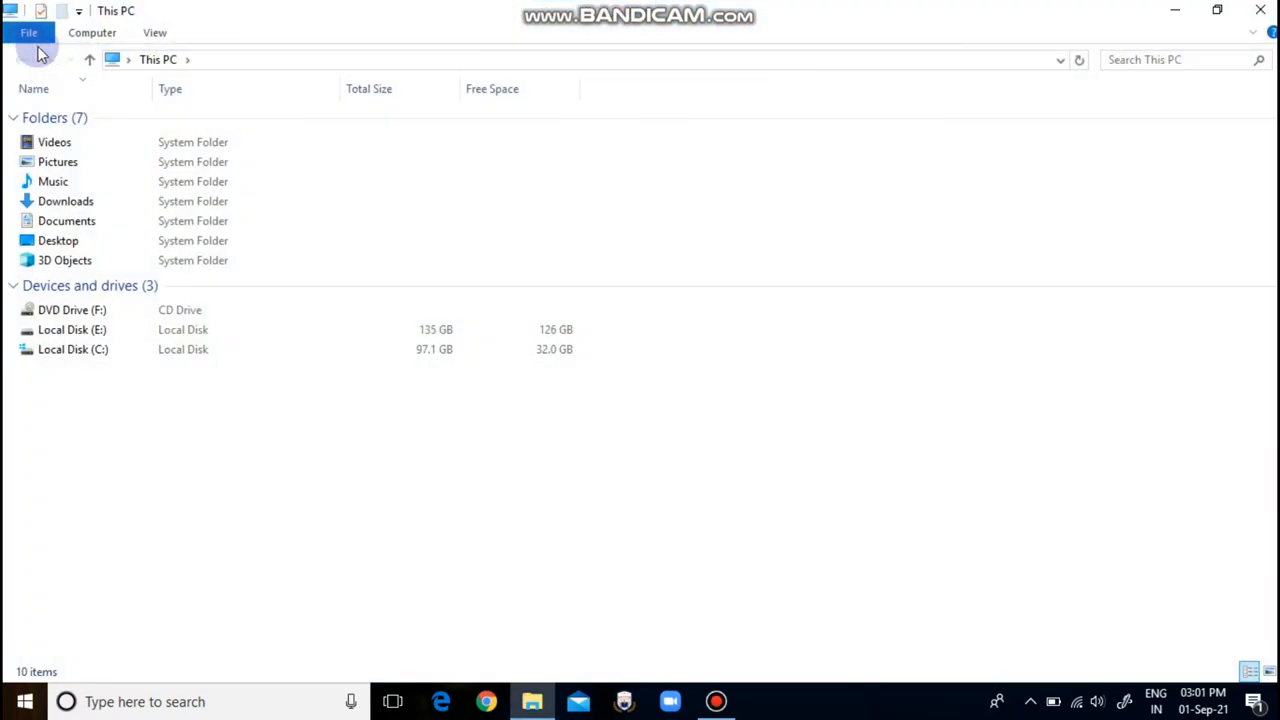
pyautogui.click(58, 240)
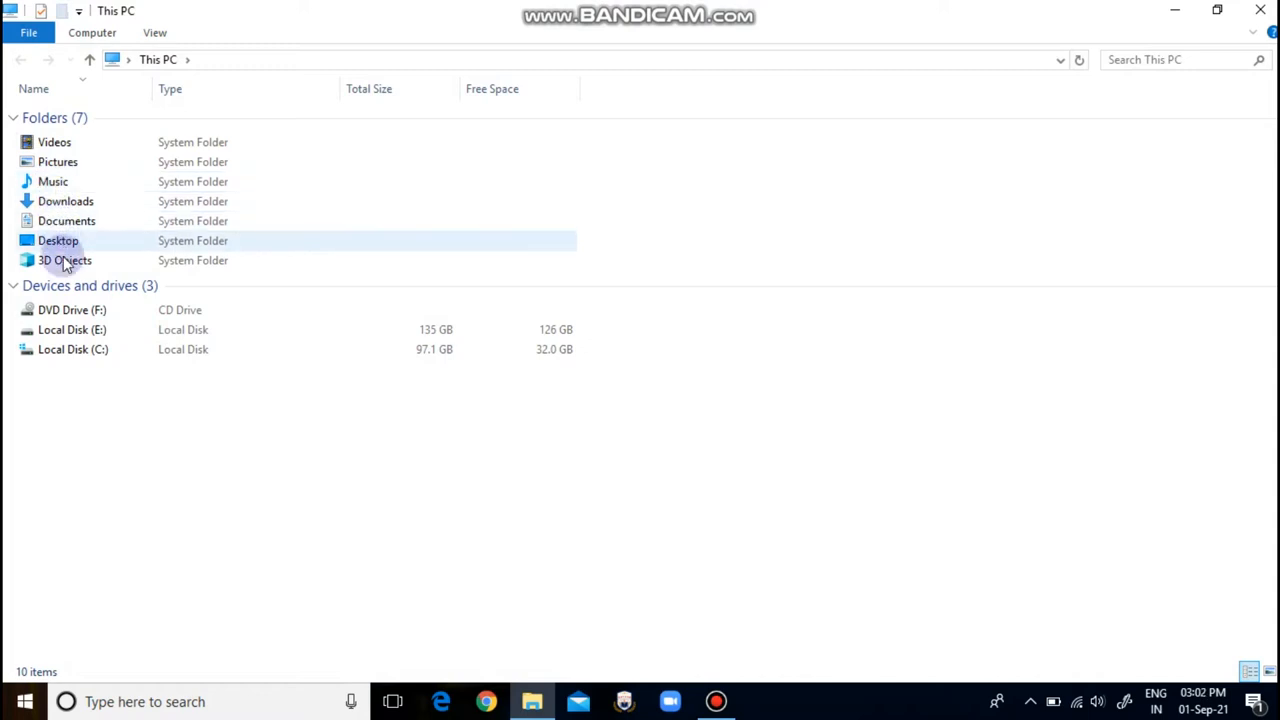
pyautogui.click(54, 142)
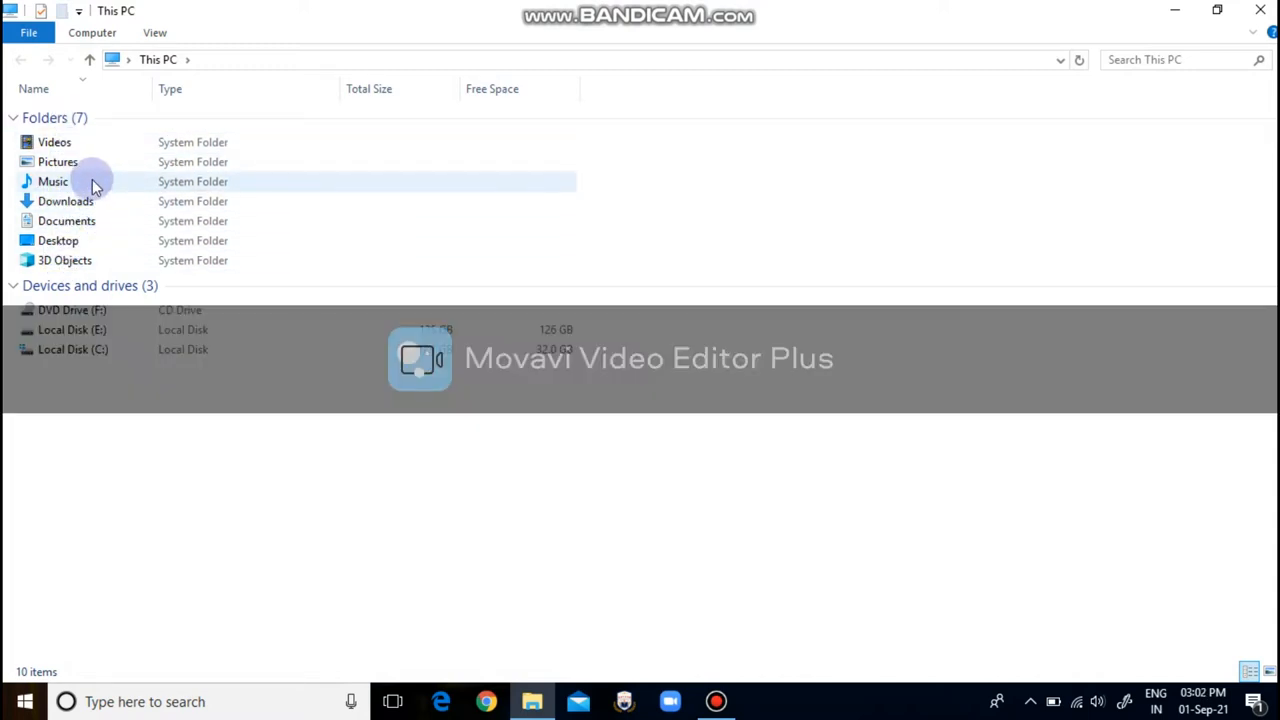
pyautogui.moveTo(92, 184)
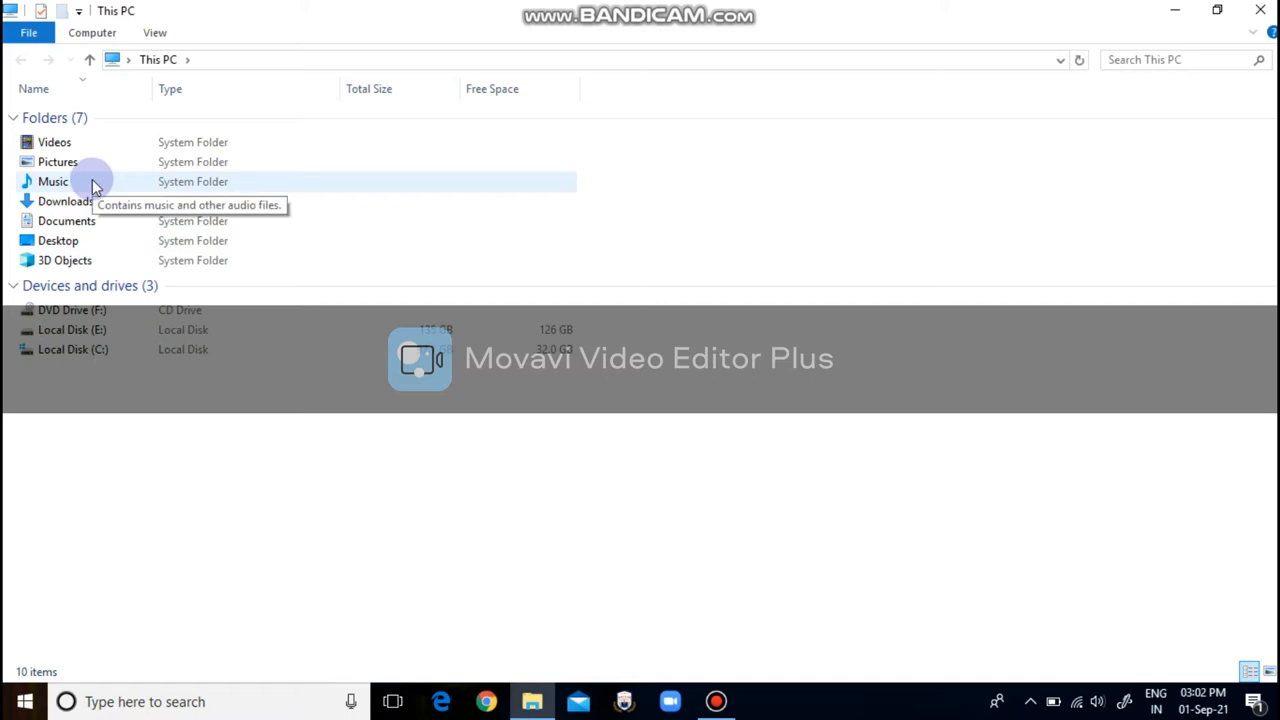
# - Go into the Music folder, which holds a photos folder and four images
pyautogui.doubleClick(52, 180)
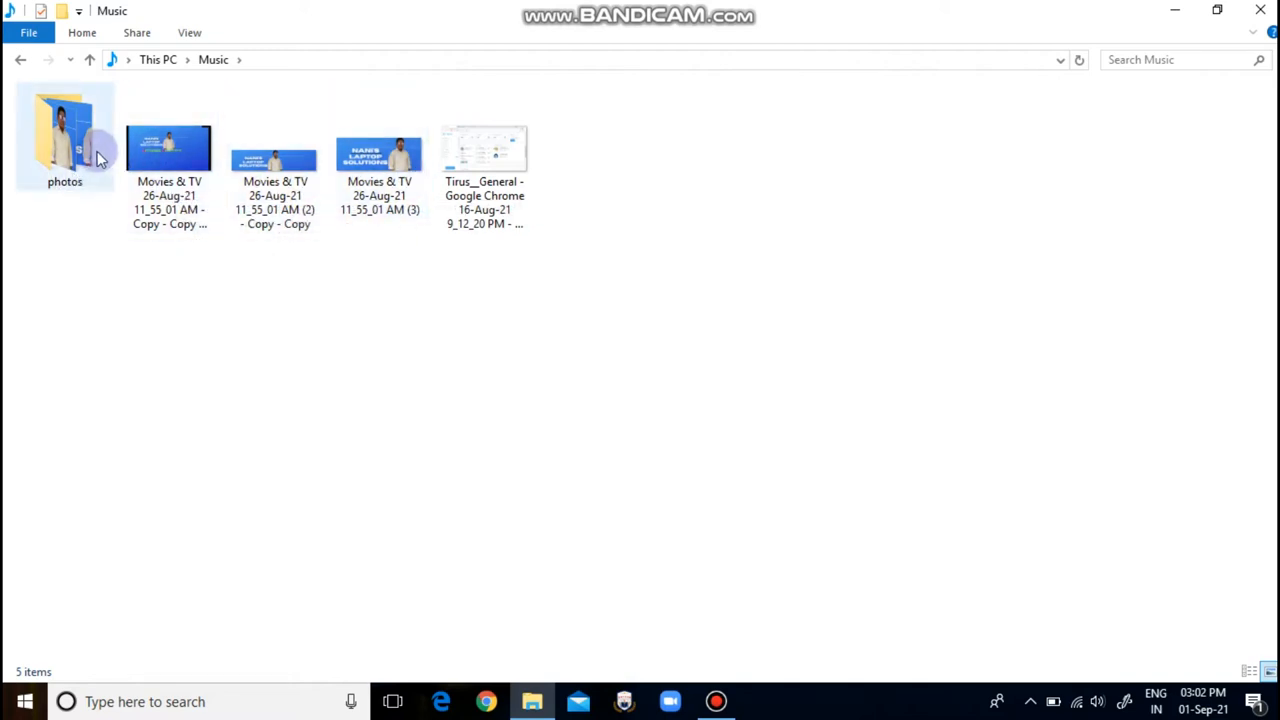
pyautogui.click(380, 156)
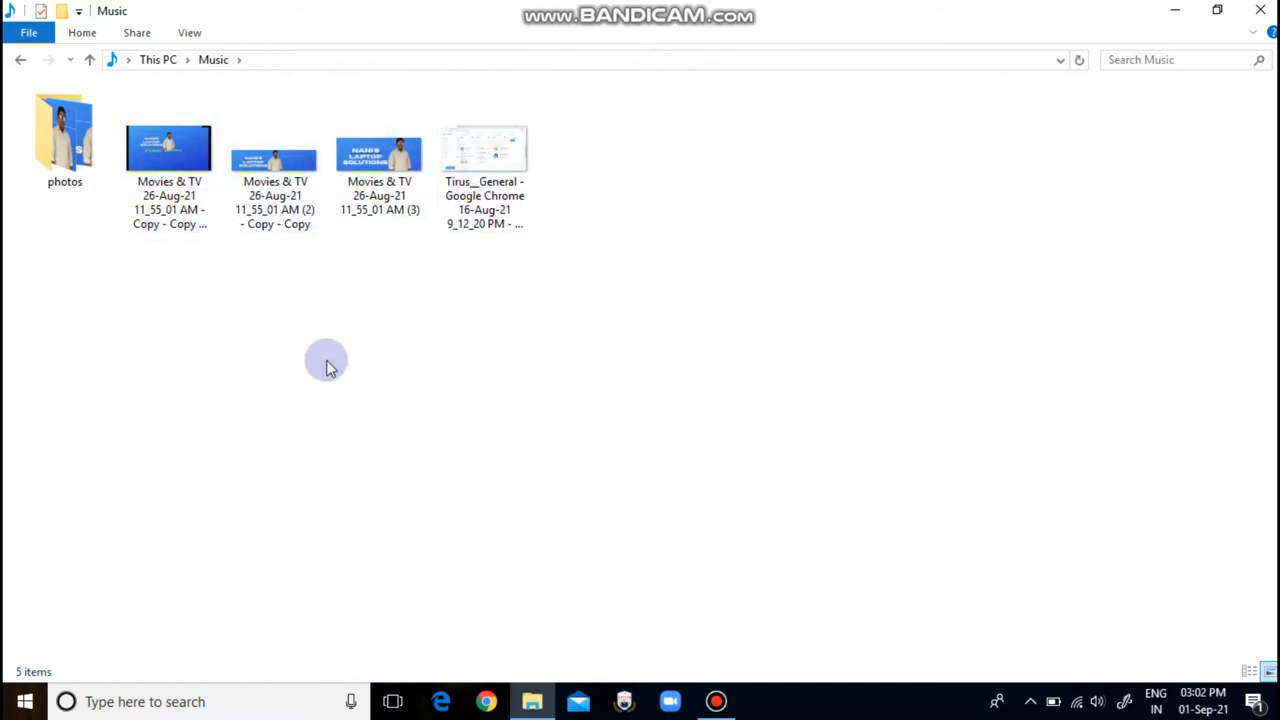
pyautogui.moveTo(220, 284)
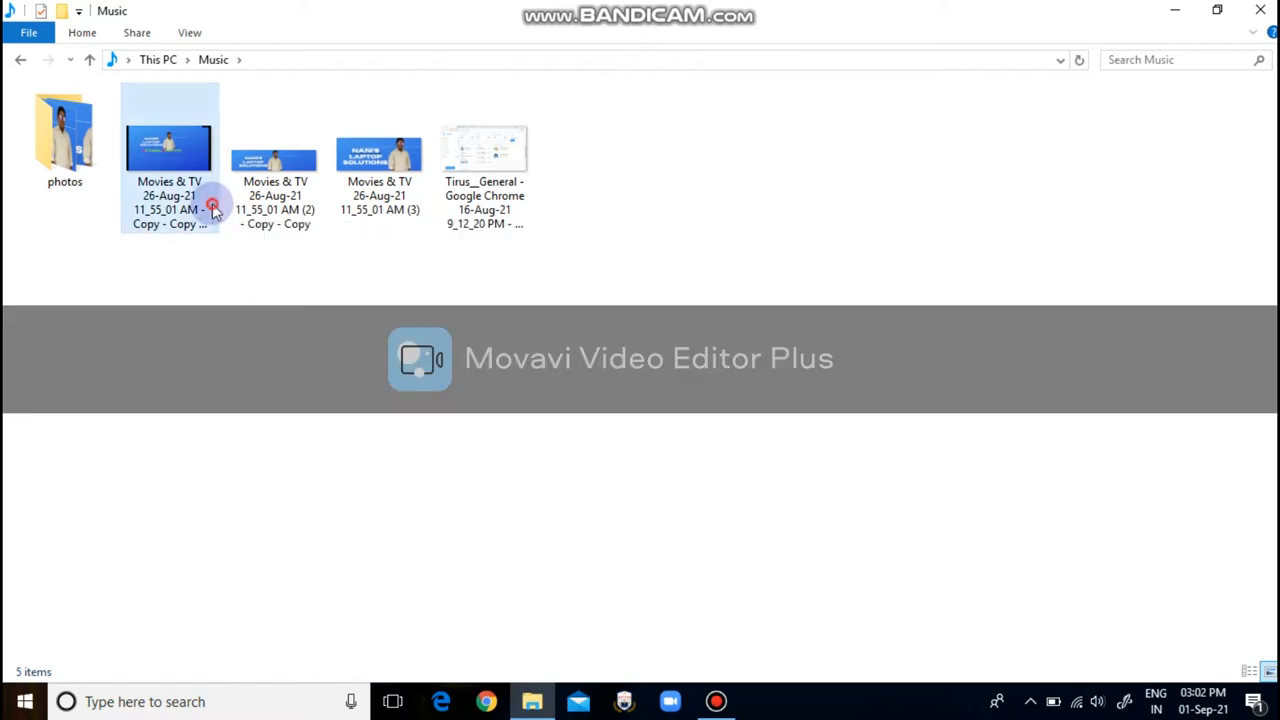
# - Select all four Movies & TV images in Music and copy them to the clipboard
pyautogui.click(380, 156)
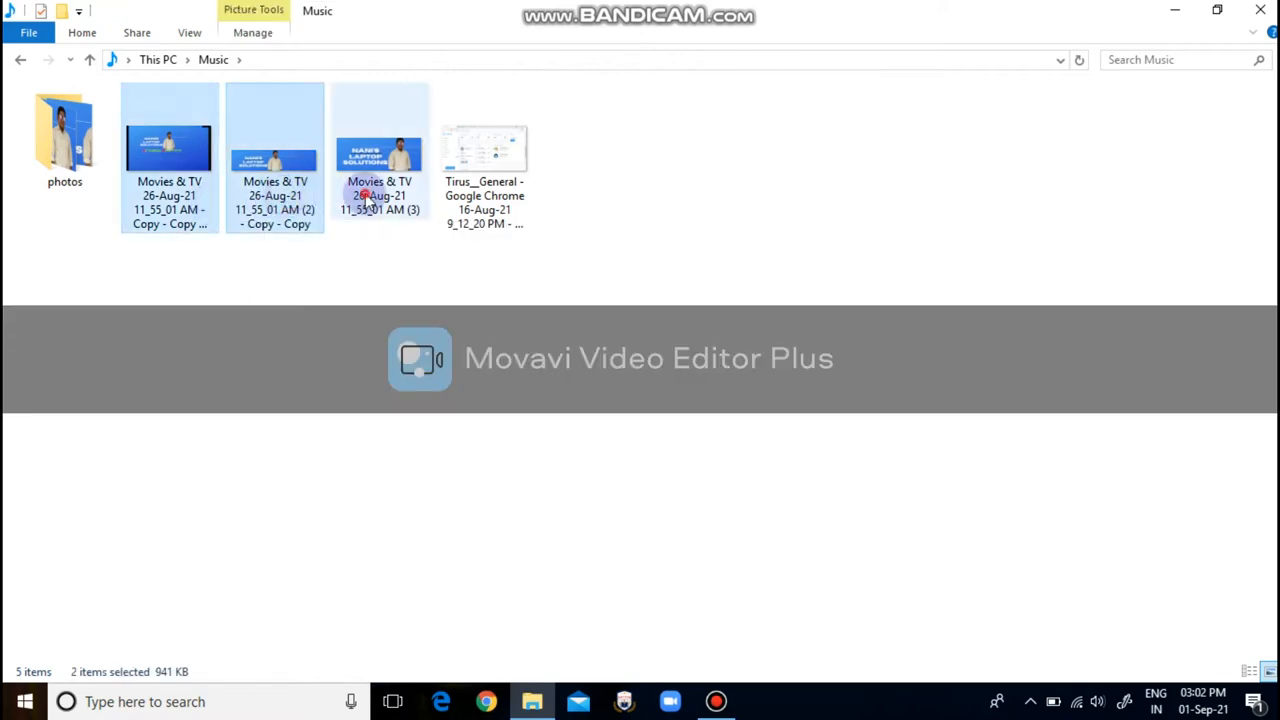
pyautogui.click(484, 156)
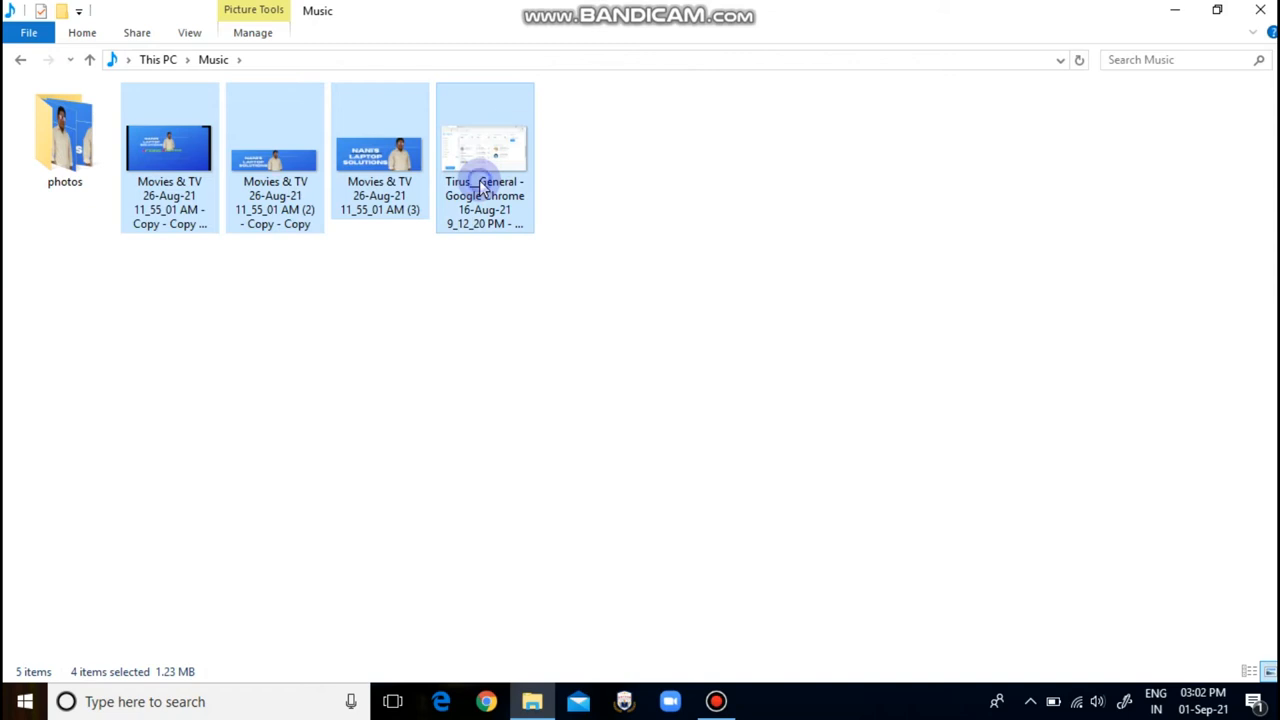
pyautogui.rightClick(484, 150)
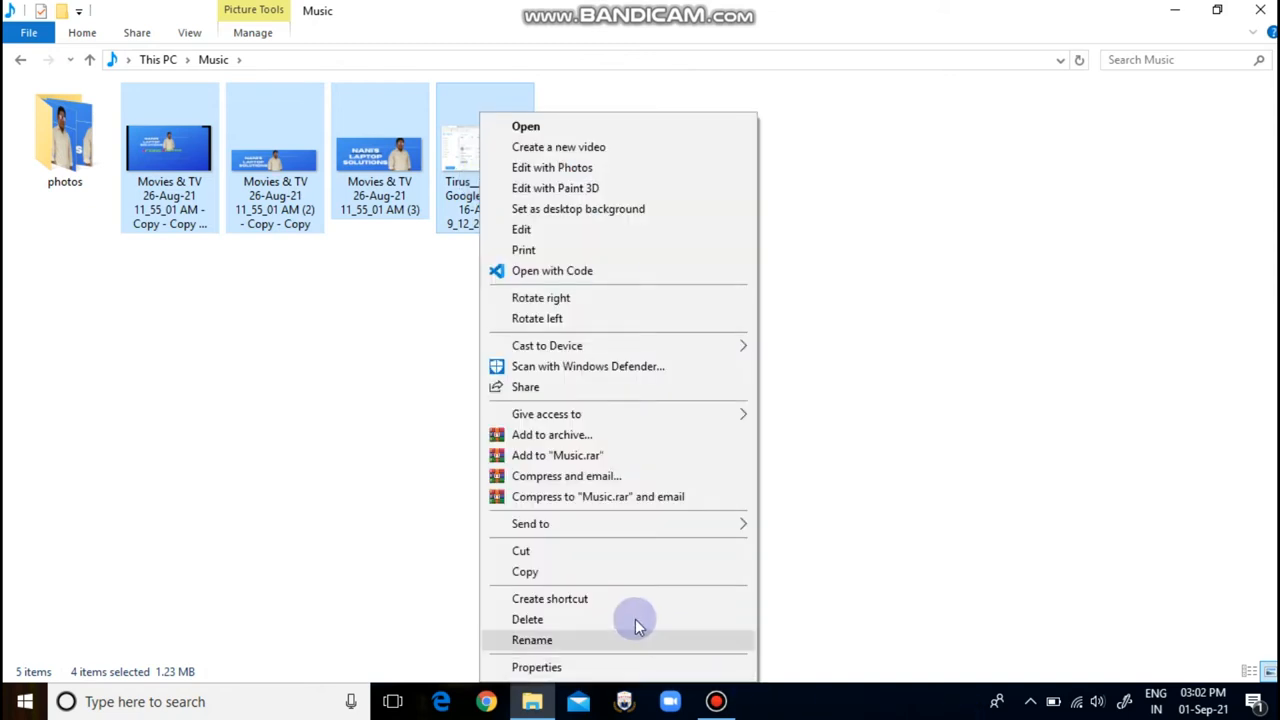
pyautogui.moveTo(624, 572)
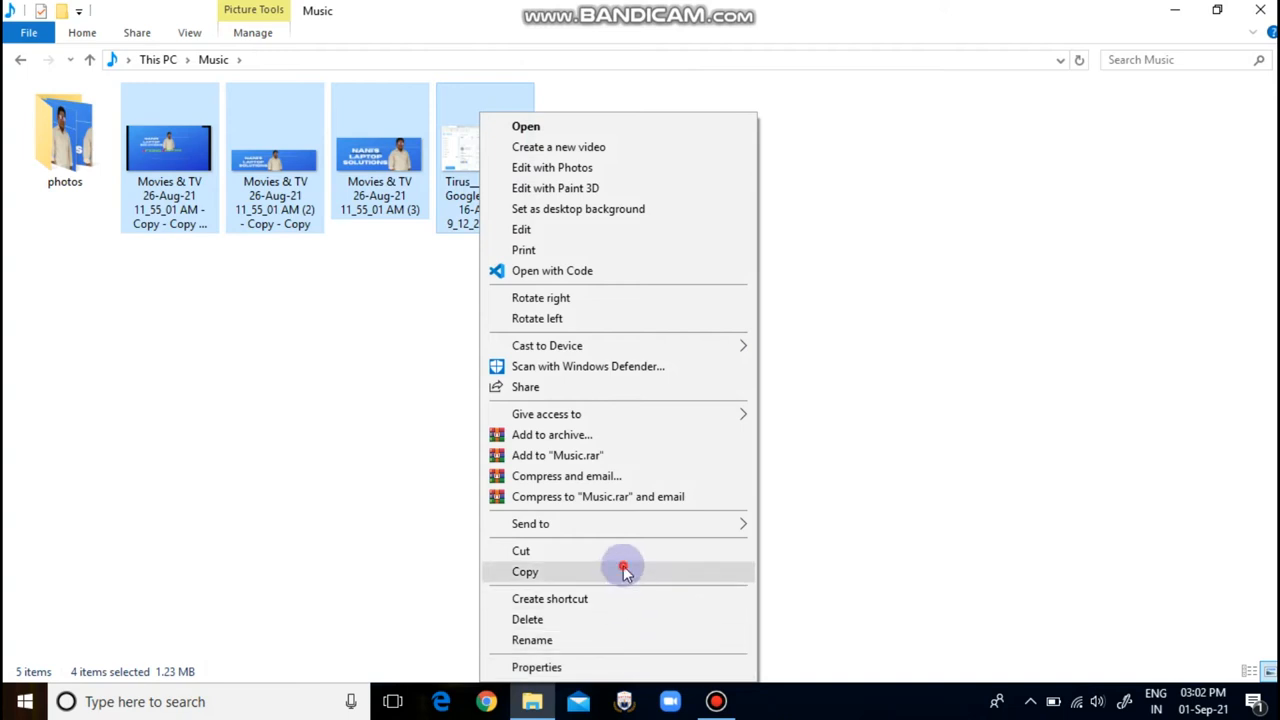
pyautogui.click(524, 572)
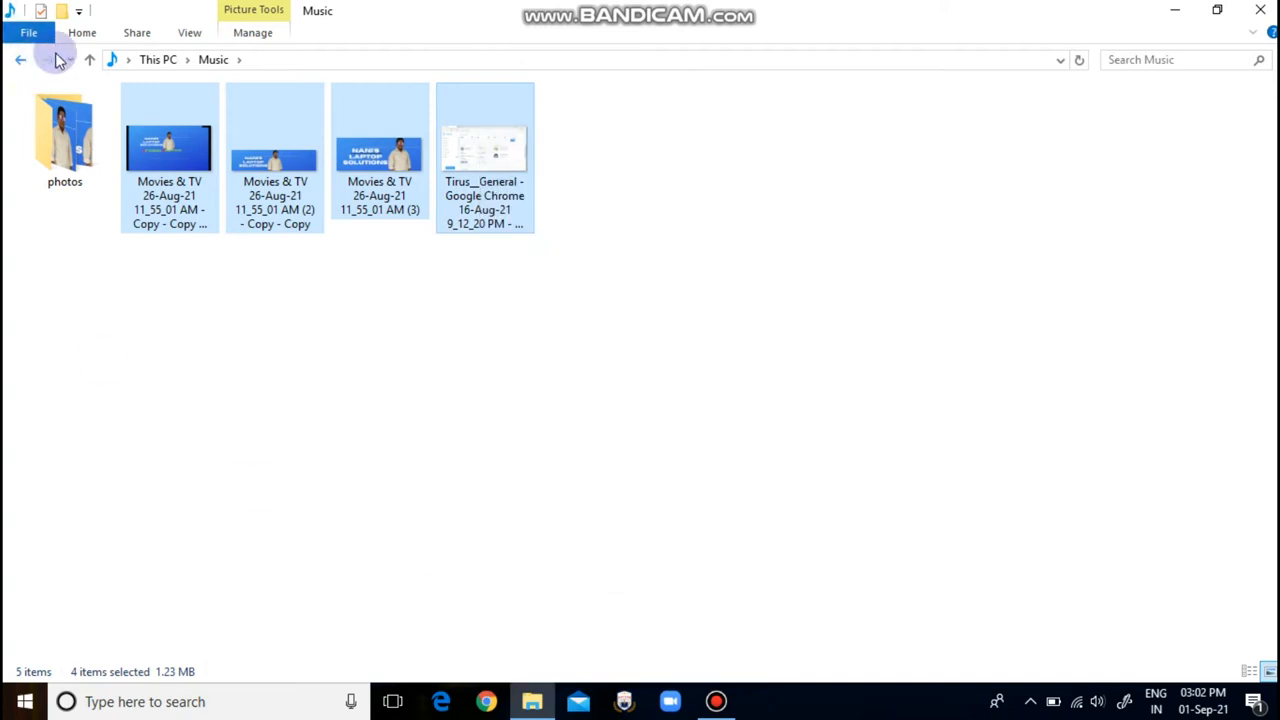
# - Create an empty New folder inside Music and select it
pyautogui.click(168, 100)
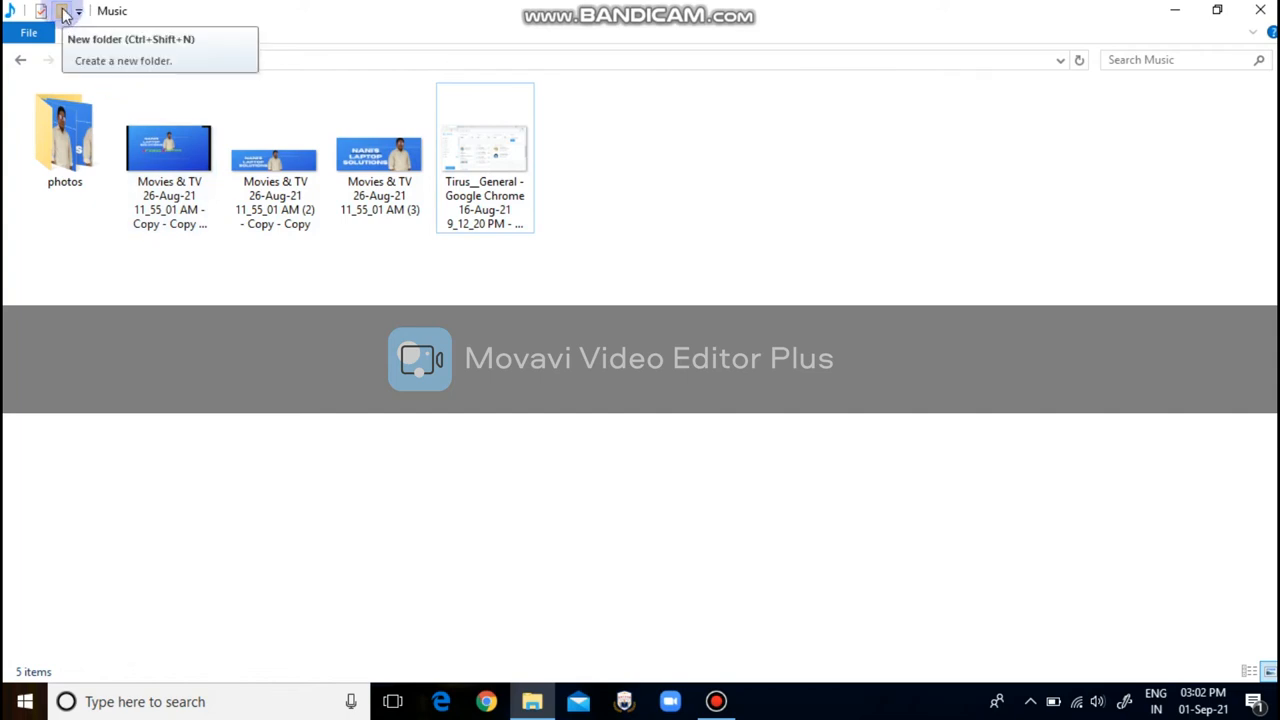
pyautogui.click(62, 12)
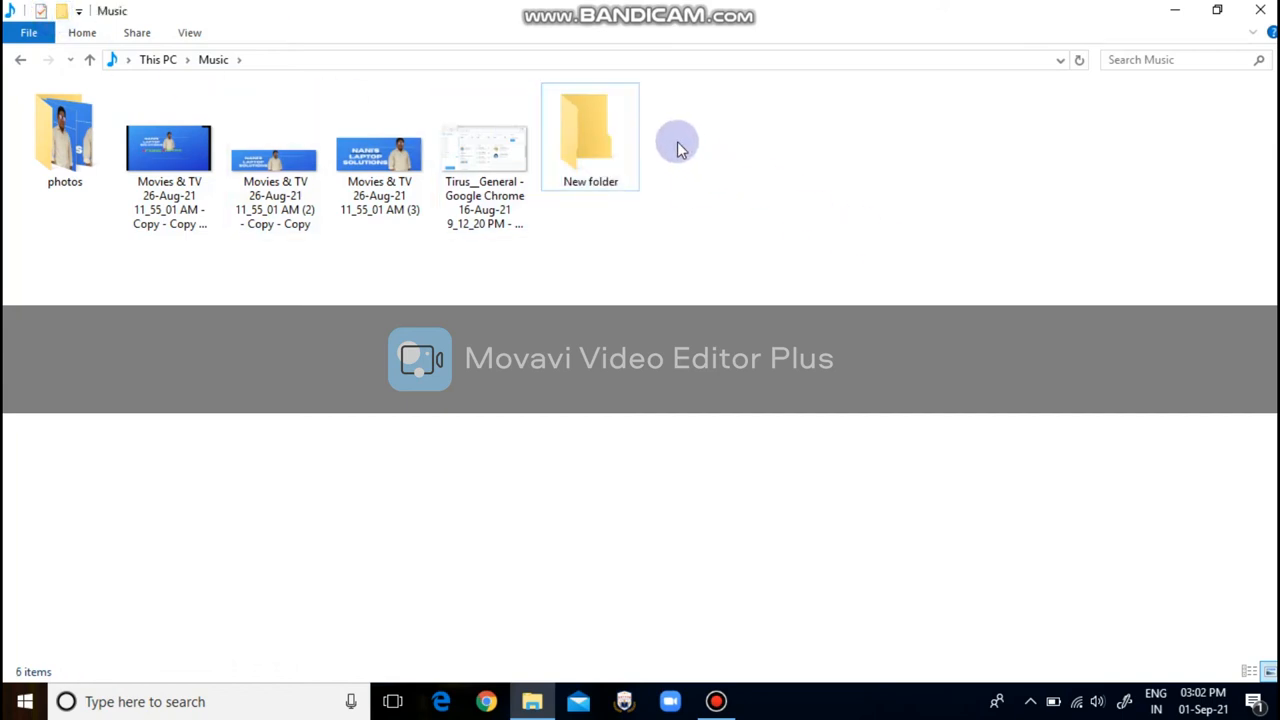
pyautogui.click(590, 136)
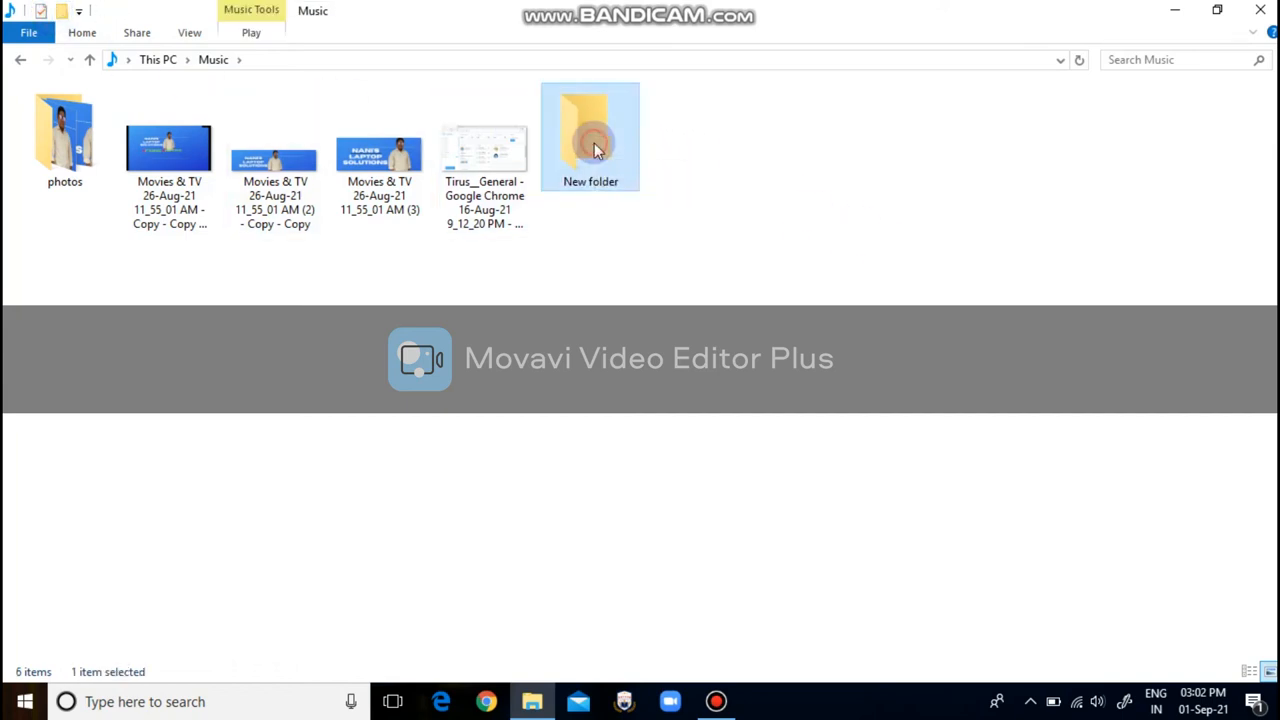
# - Paste the four copied images into New folder
pyautogui.doubleClick(590, 136)
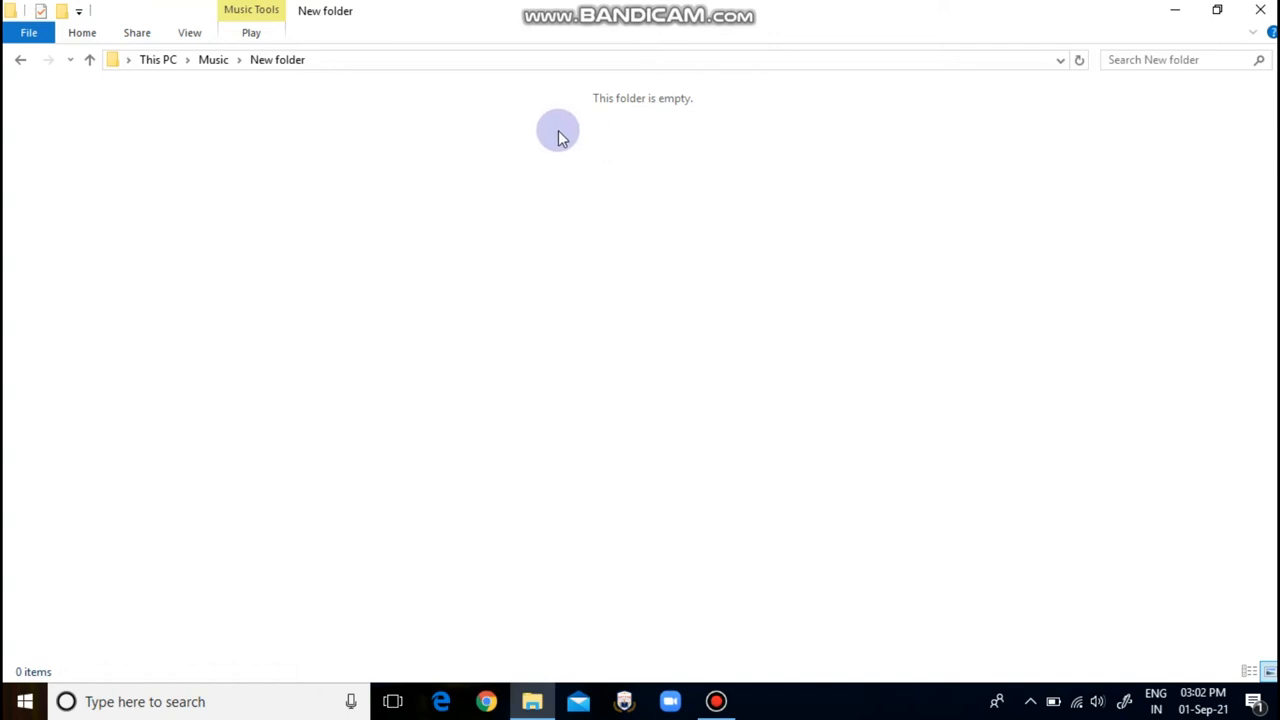
pyautogui.rightClick(556, 132)
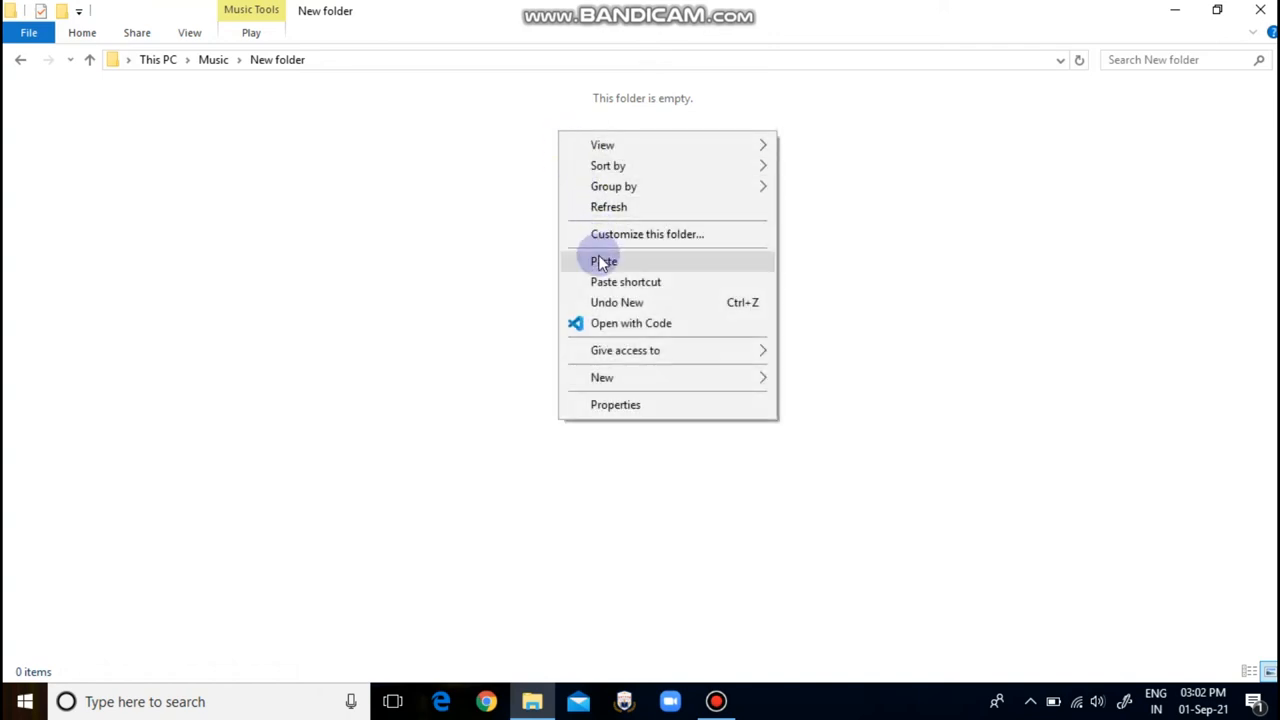
pyautogui.moveTo(604, 280)
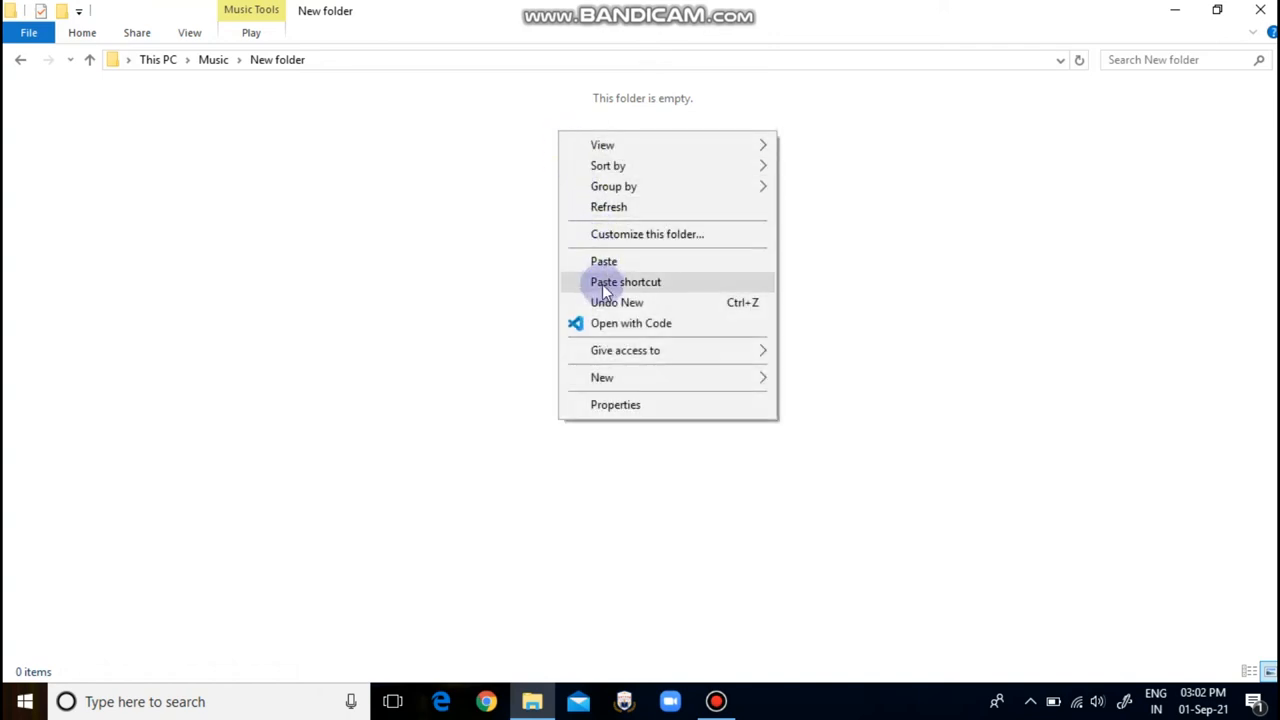
pyautogui.click(604, 260)
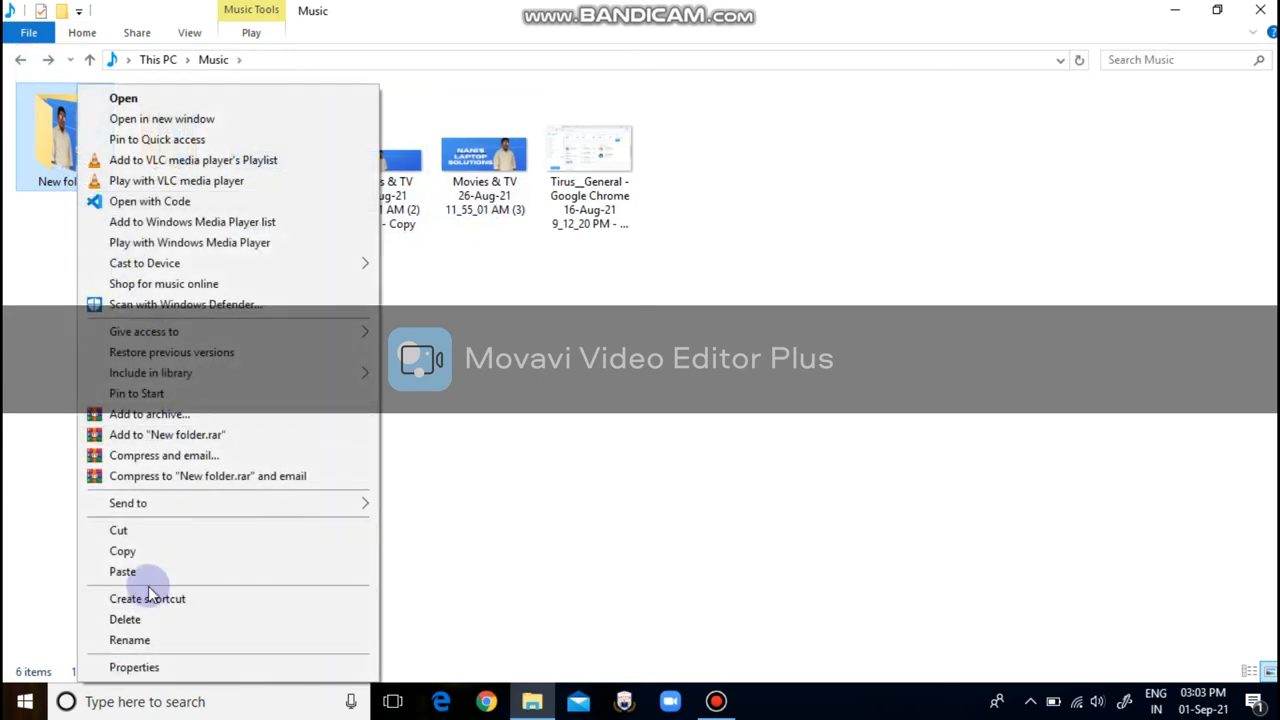
pyautogui.moveTo(148, 660)
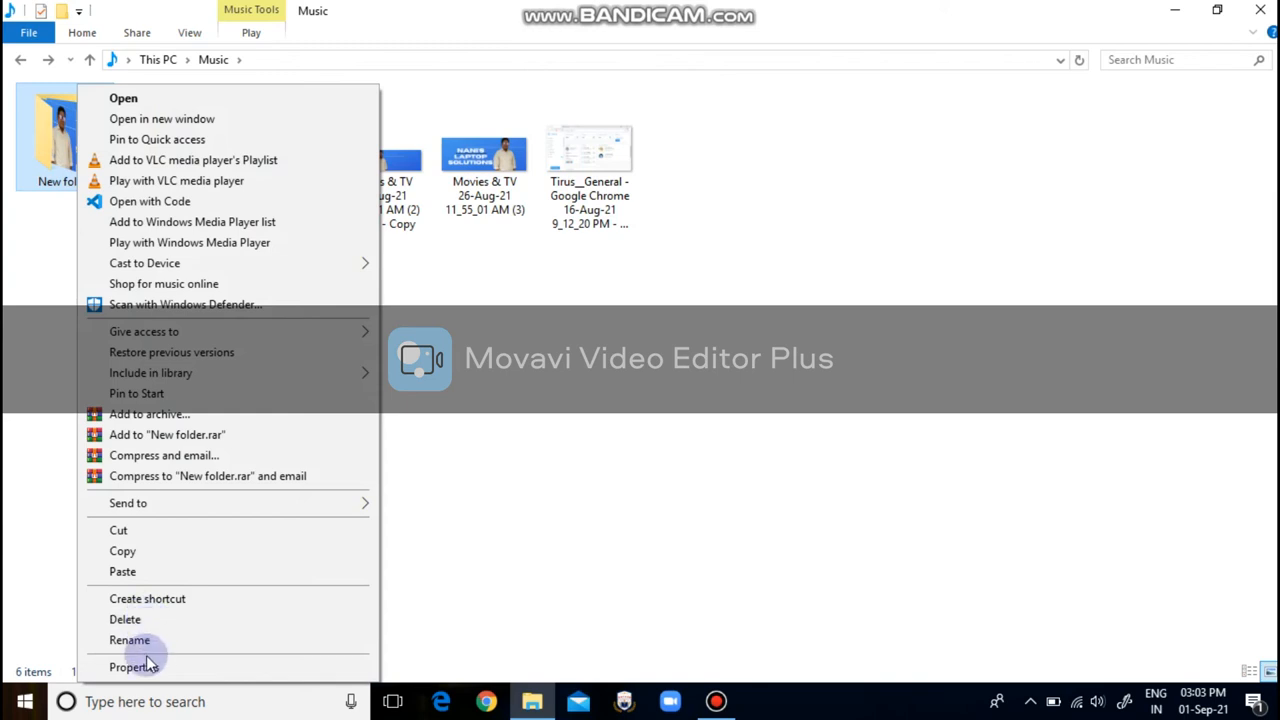
# - Start renaming New folder, typing 'you' as its new name
pyautogui.click(128, 640)
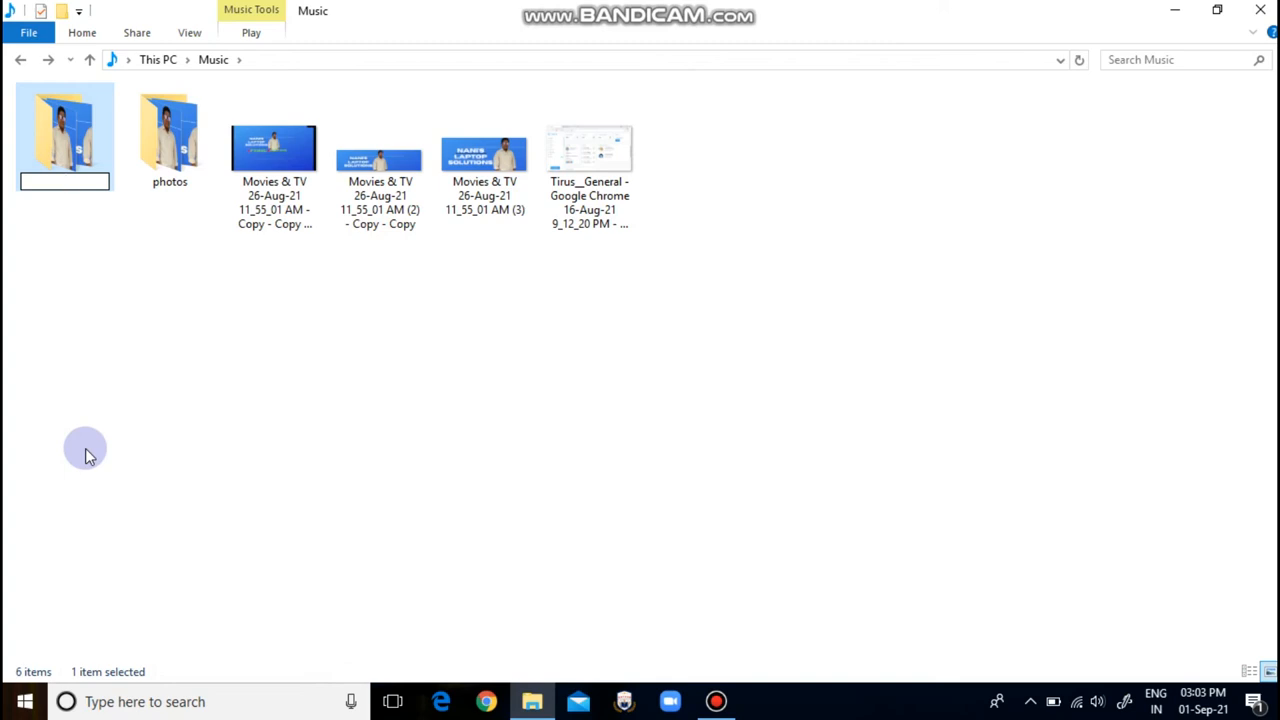
pyautogui.write('you')
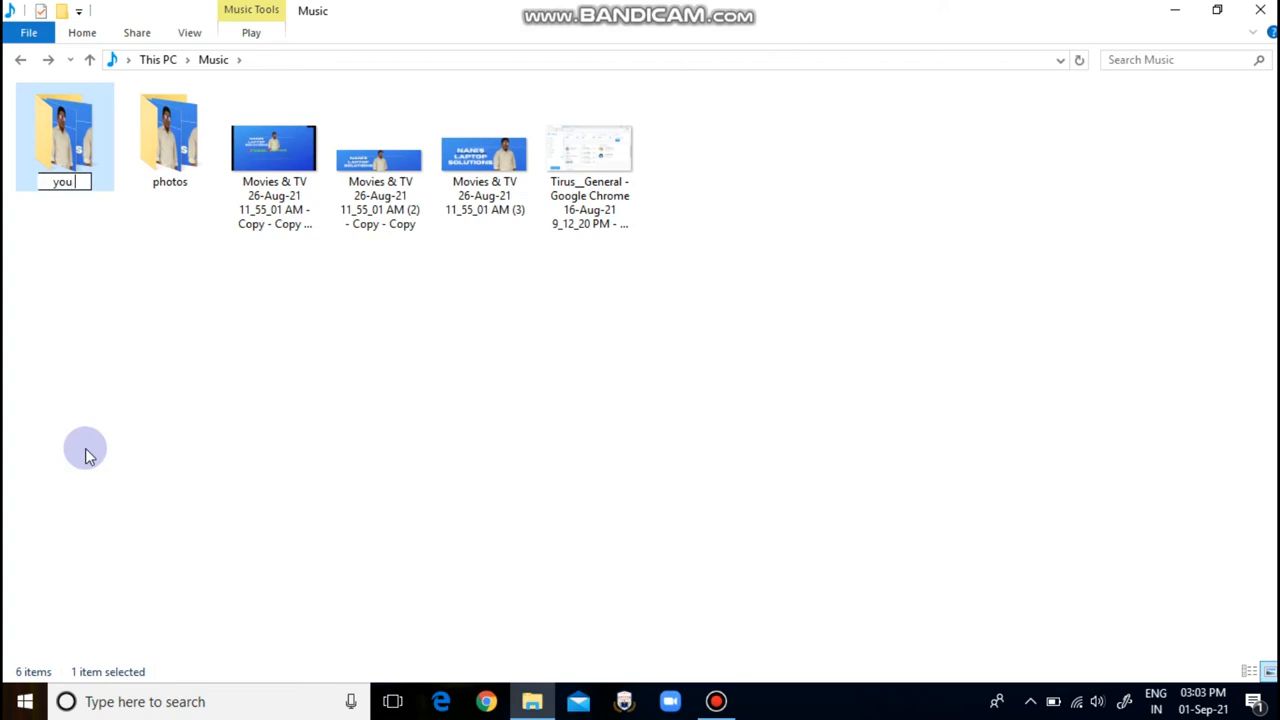